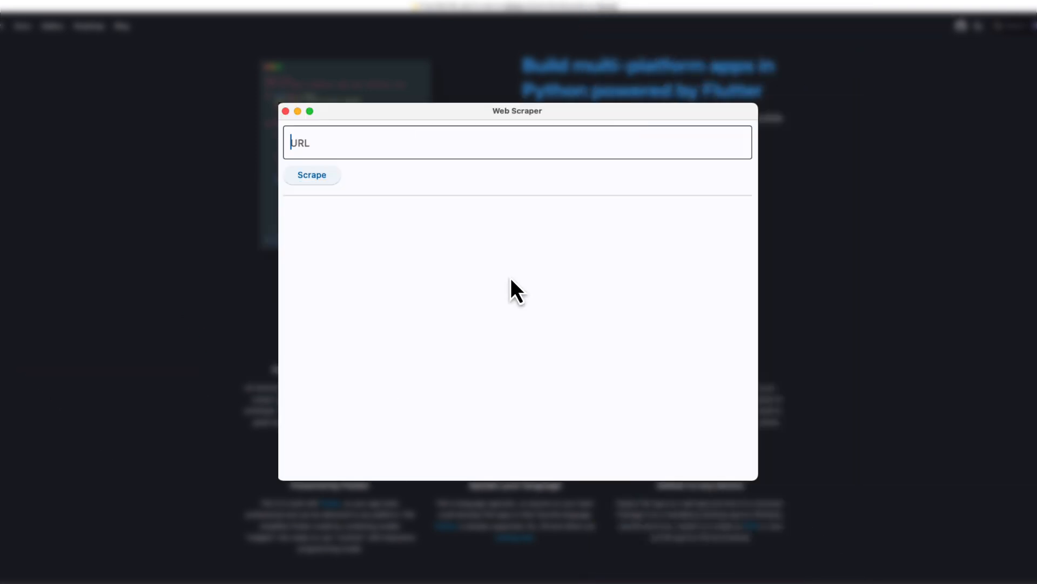
pyautogui.write('https://66519df220f4f4c4427831b4.mockapi.io/users')
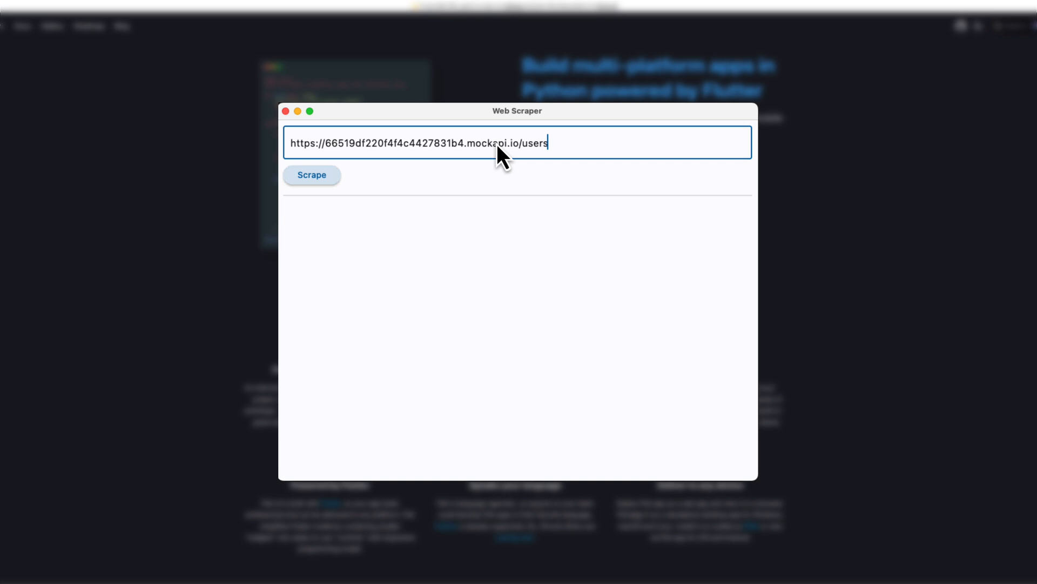
pyautogui.click(311, 176)
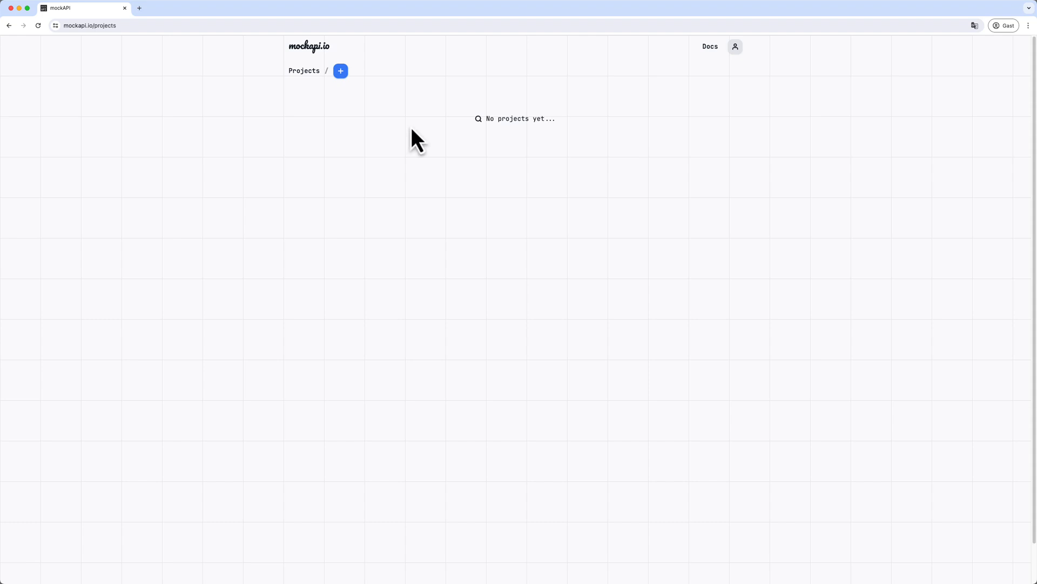
# Create a new mockapi.io project named 'FletApp Demo'
pyautogui.click(341, 71)
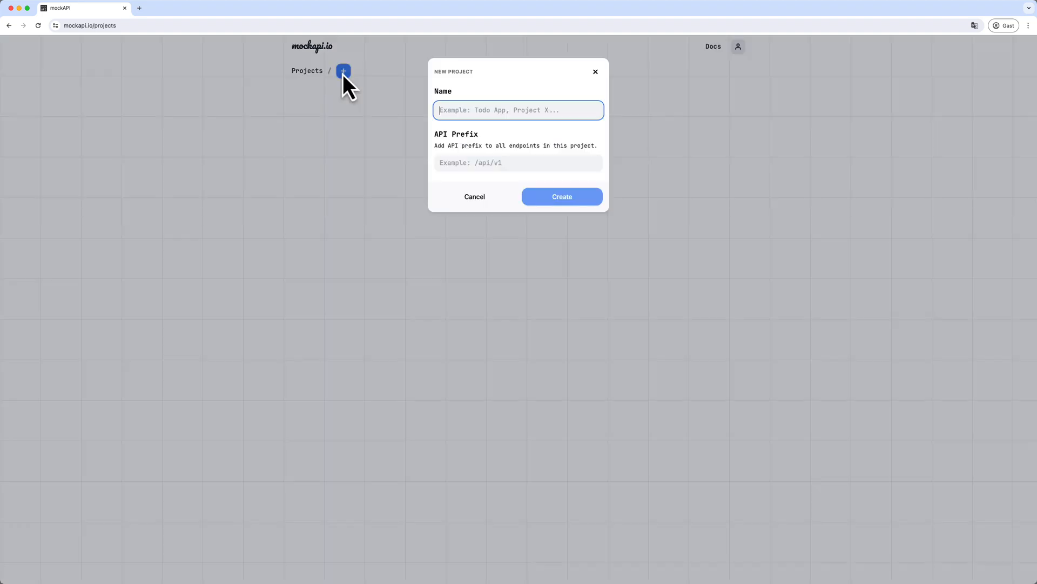
pyautogui.write('FletApp Demo')
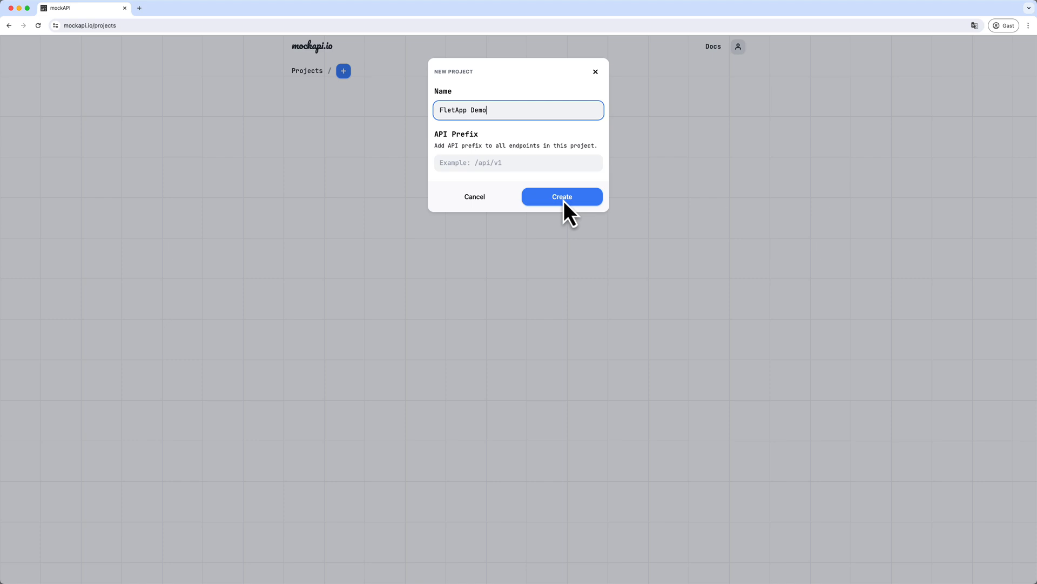
pyautogui.click(560, 197)
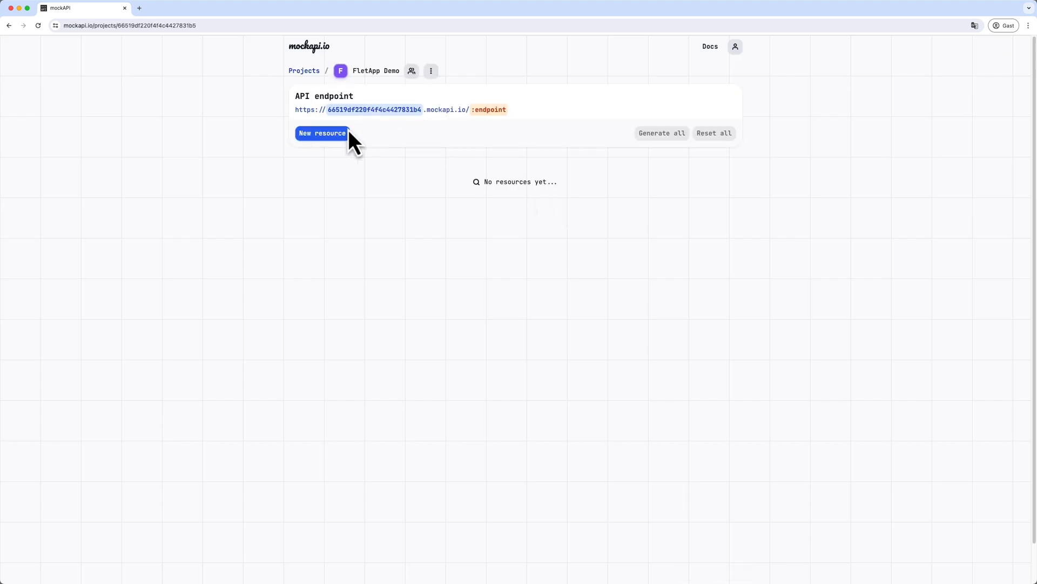
# Add a 'users' resource with id, createdAt, name and avatar fields to the project
pyautogui.click(323, 133)
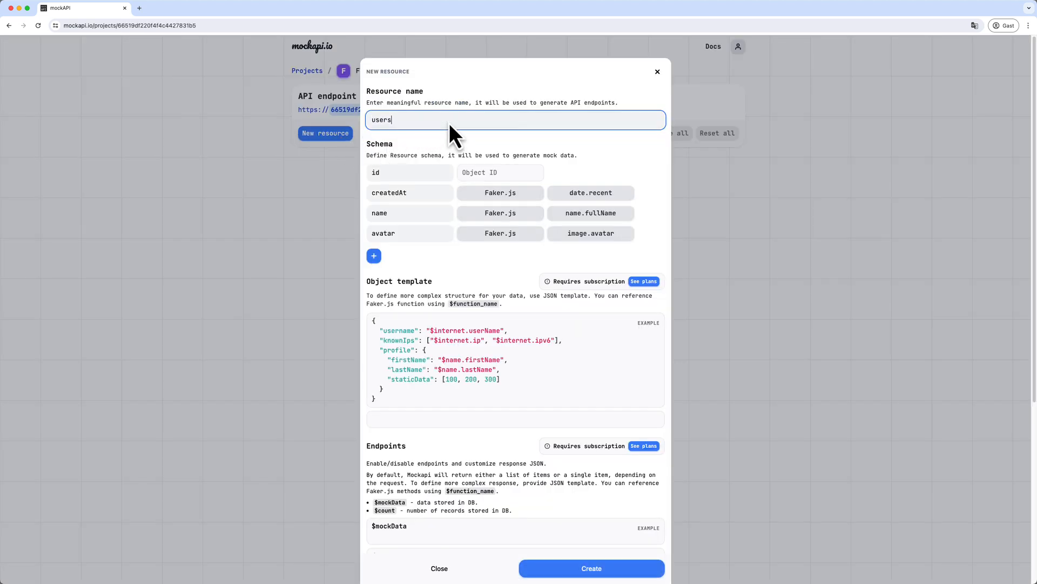
pyautogui.click(590, 567)
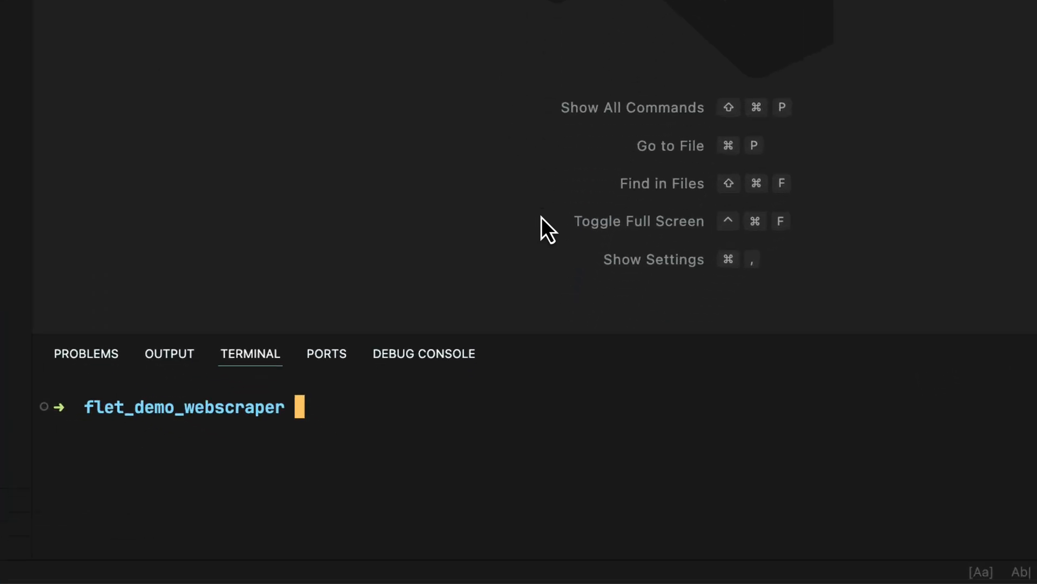
# Create a 'venv' virtual environment with python3 -m venv and activate it
pyautogui.write('python3 -m venv venv')
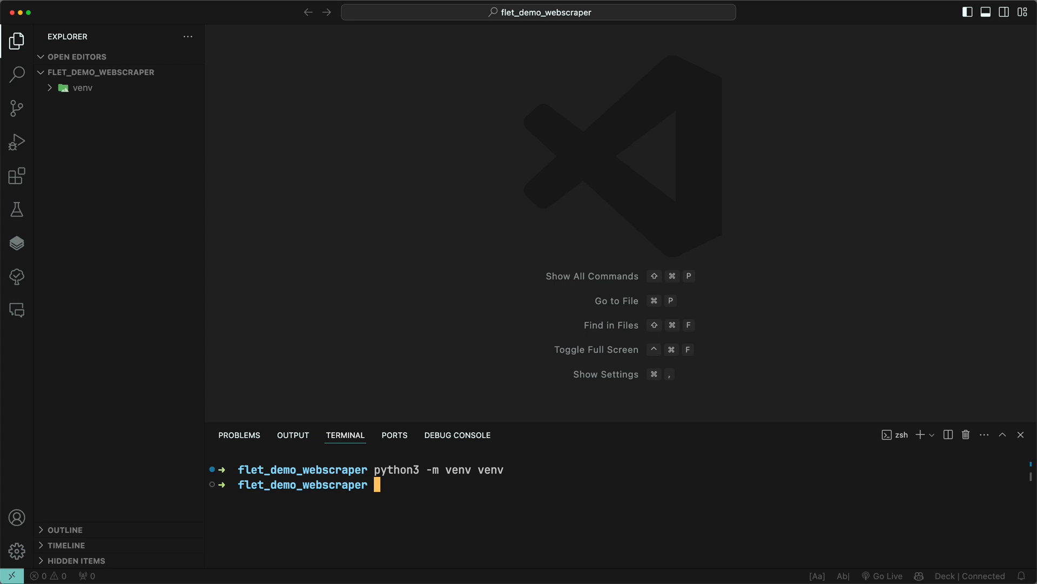
pyautogui.click(83, 87)
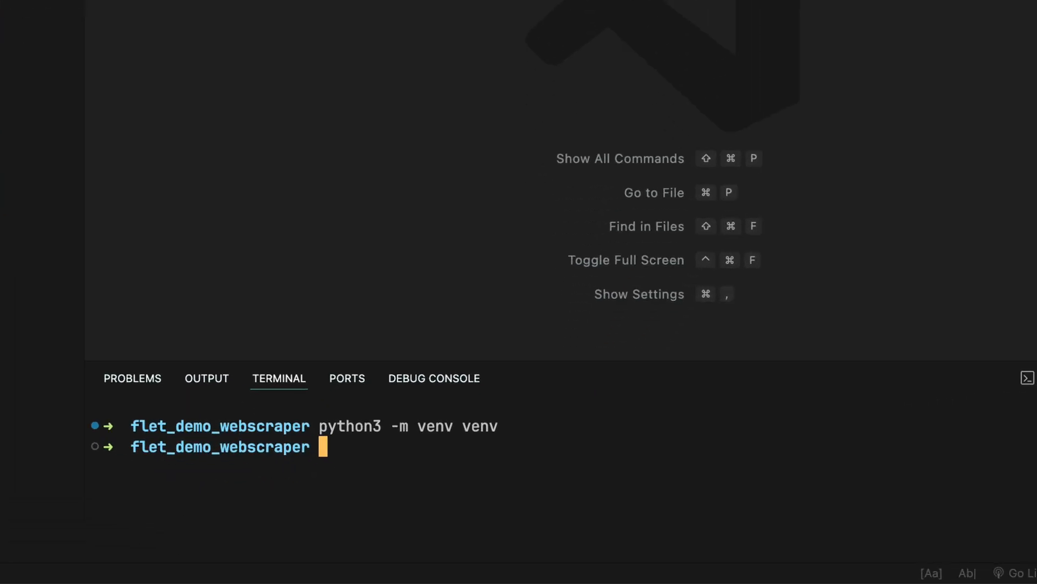
pyautogui.write('source venv/bin/activate')
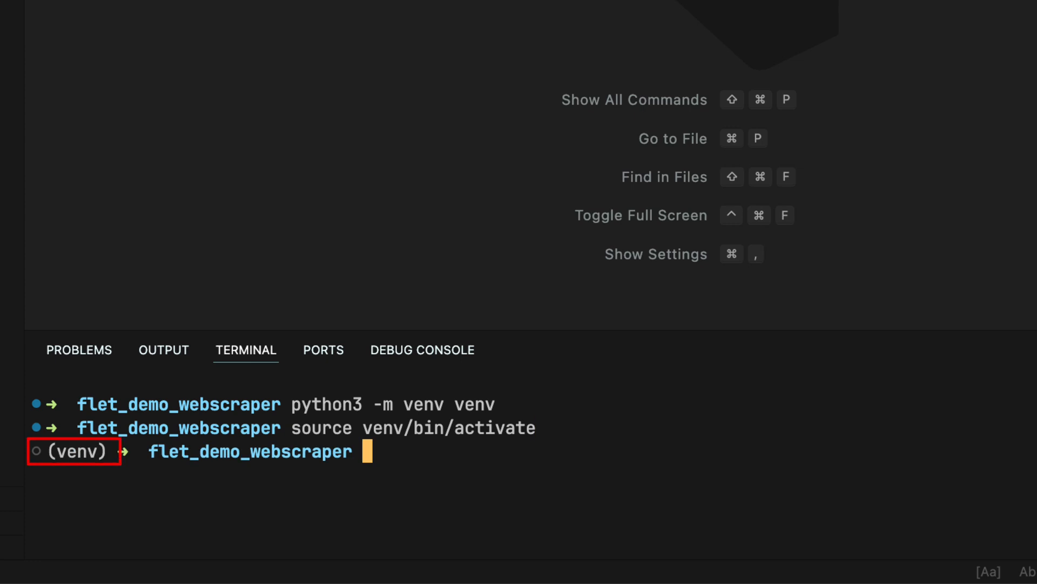
# List the venv's packages and upgrade pip inside it
pyautogui.write('pip list')
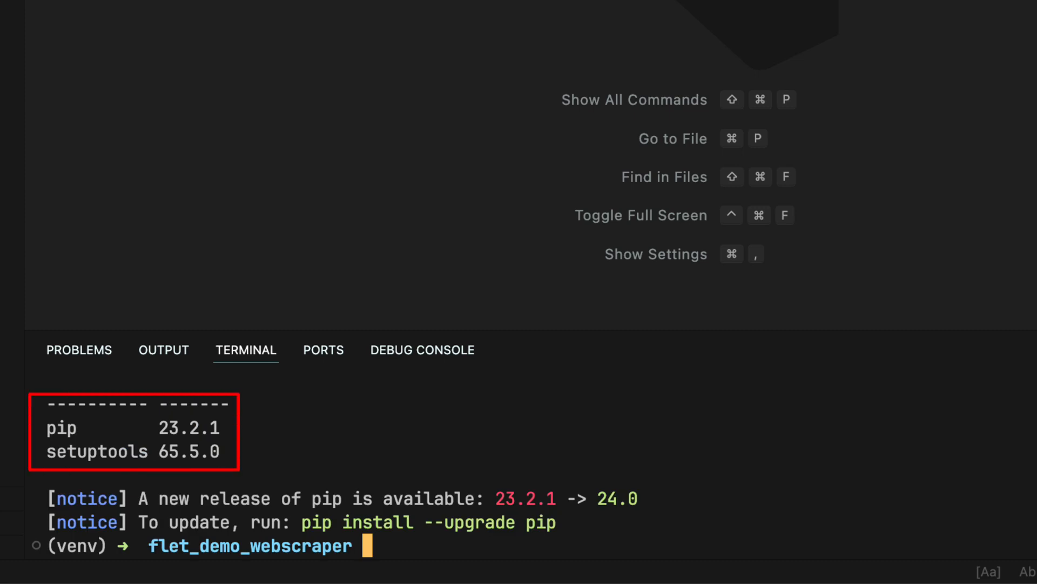
pyautogui.write('pip install --upgrade pip')
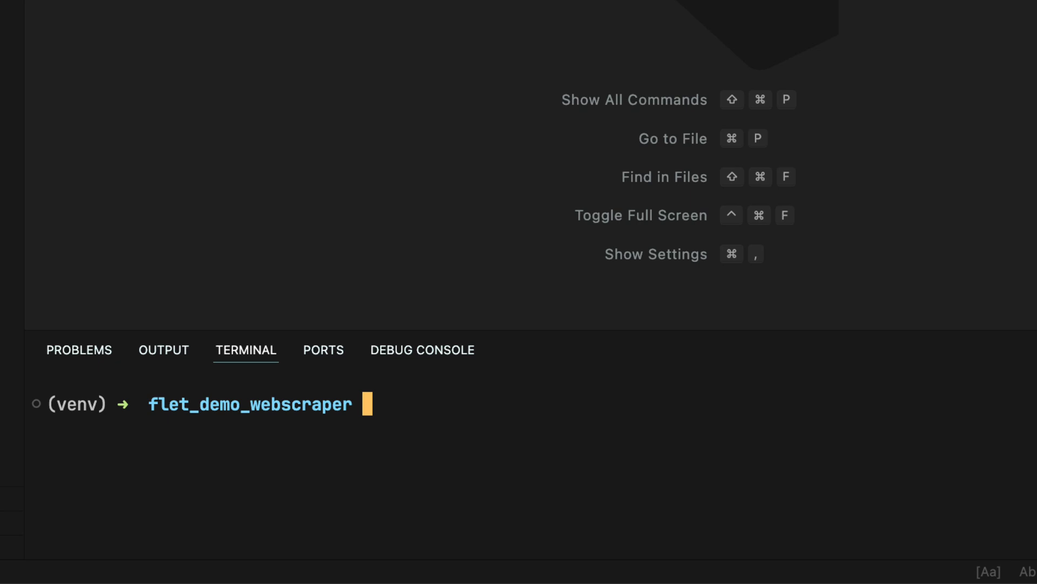
# Install flet, requests and beautifulsoup4 into the venv with pip
pyautogui.write('pip install flet')
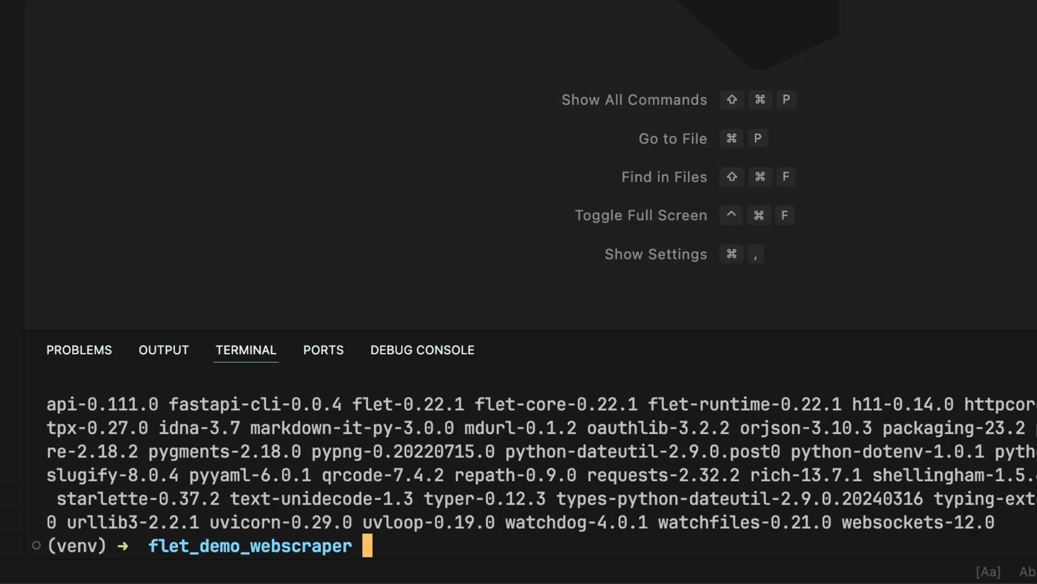
pyautogui.write('pip install requests')
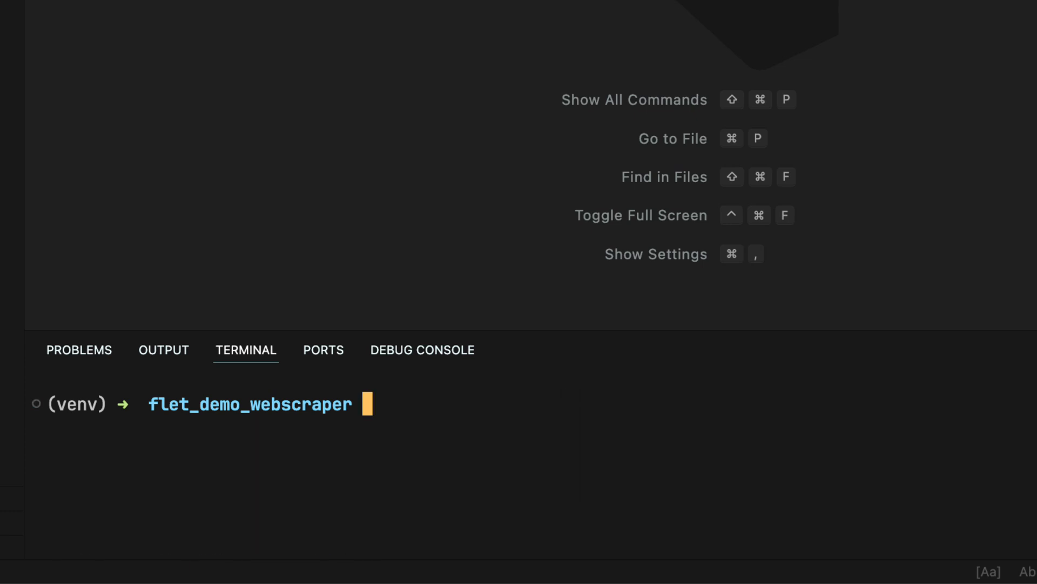
pyautogui.write('pip install beautifulsoup4')
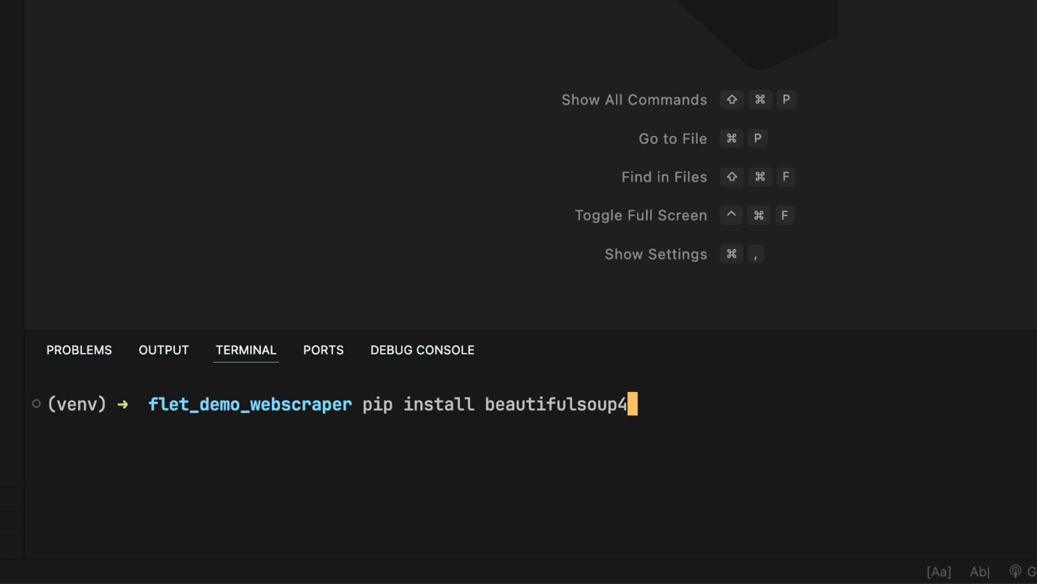
pyautogui.moveTo(632, 308)
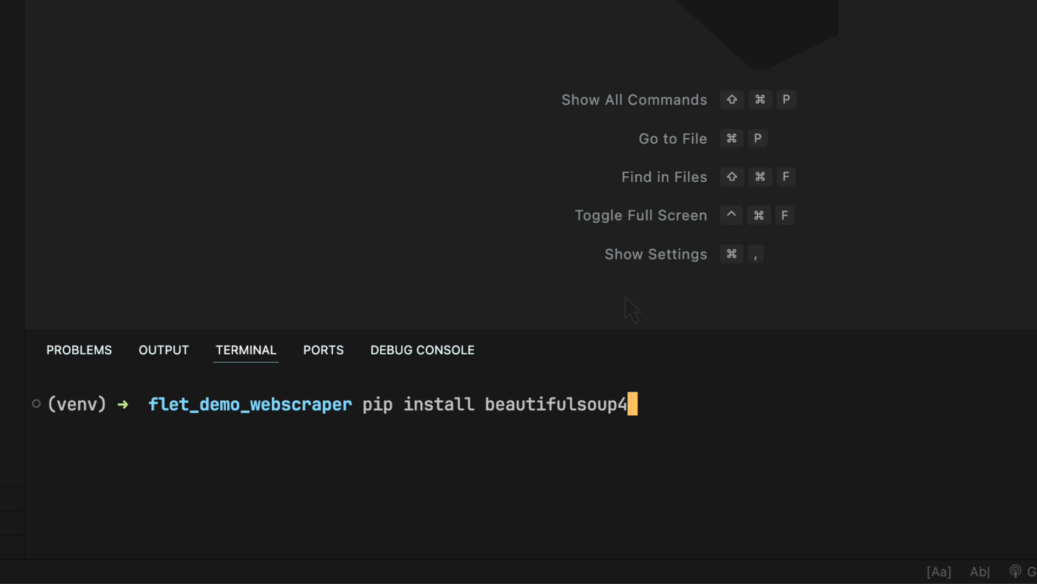
# Create main.py importing Page, Column, Text, TextField, ElevatedButton from flet plus requests and json
pyautogui.rightClick(87, 72)
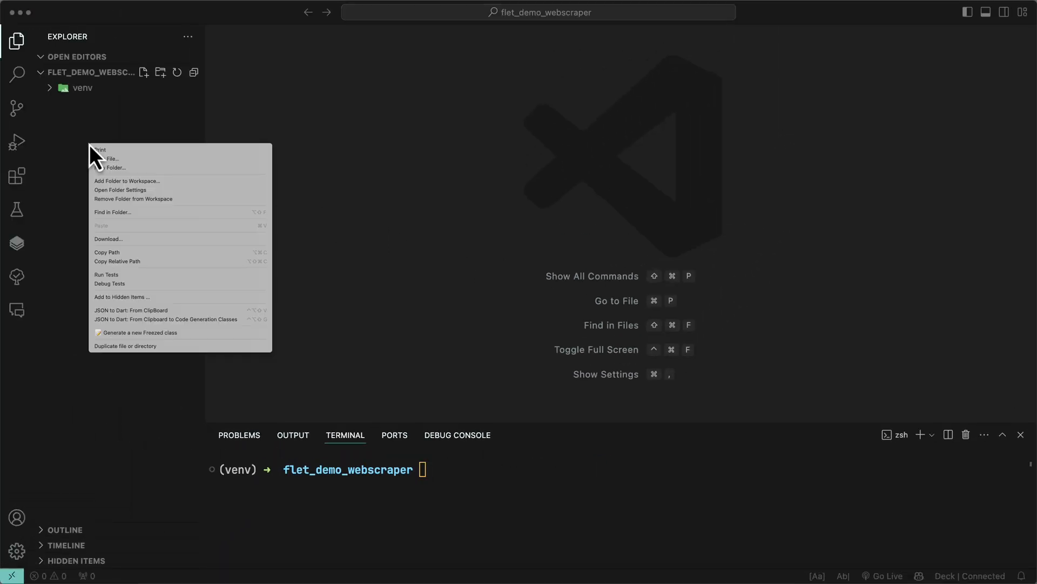
pyautogui.click(112, 159)
pyautogui.write('import flet as ft')
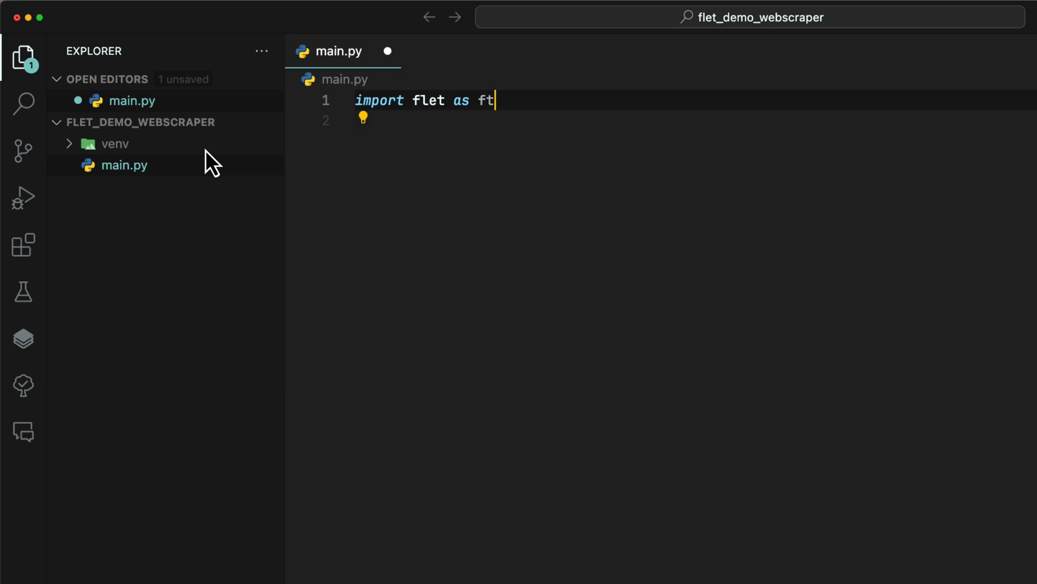
pyautogui.write('from flet import Page, Column, Text, TextField, ElevatedButton')
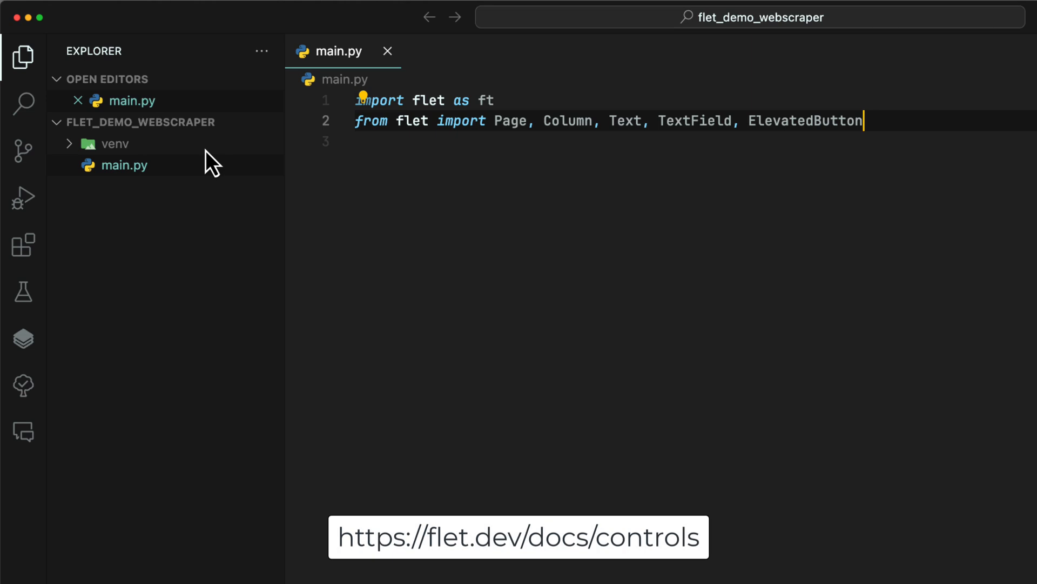
pyautogui.write('import requests')
pyautogui.write('pass')
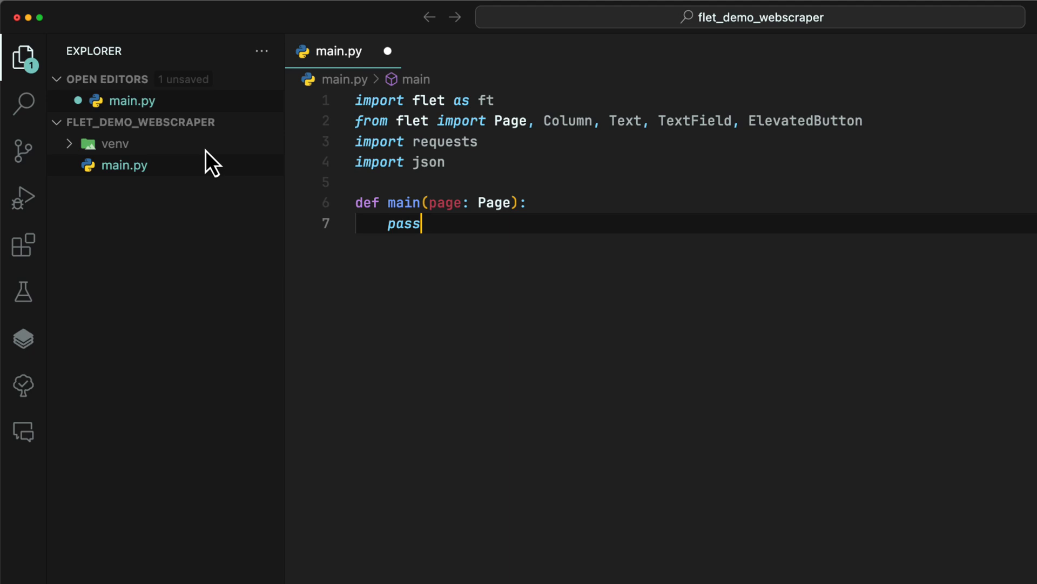
# Add a placeholder main(page: Page) and launch it with ft.app(target=main, port=8550)
pyautogui.write('ft.app(target=main, port=8550)')
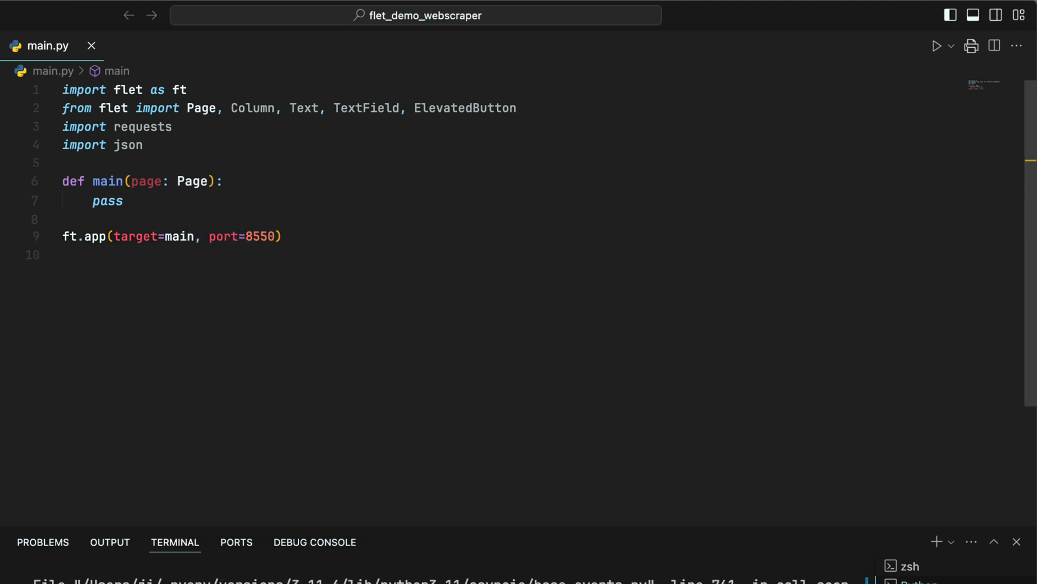
# Replace pass with the page title, url_field TextField and an empty left-aligned result_txt Text
pyautogui.press('Enter')
pyautogui.write('url_field = TextField(value="", hint_text="URL", text_align="left", autofocus=True')
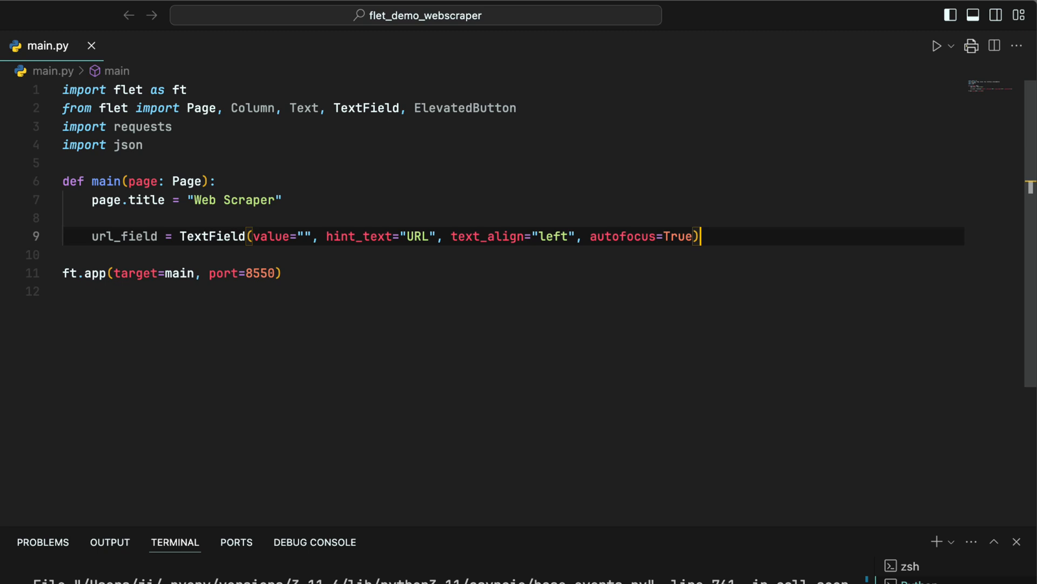
pyautogui.write('result_txt = Text(value="", text_align="left")')
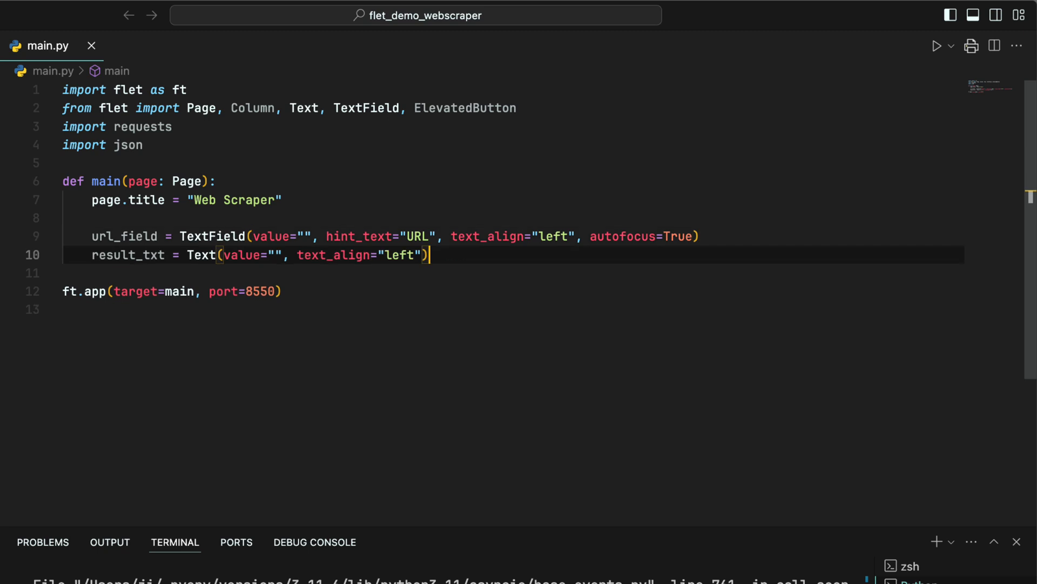
# Add a Column of url_field, a 'Scrape' ElevatedButton and result_txt to the page
pyautogui.write('page.add(')
pyautogui.click(514, 309)
pyautogui.write('Column(')
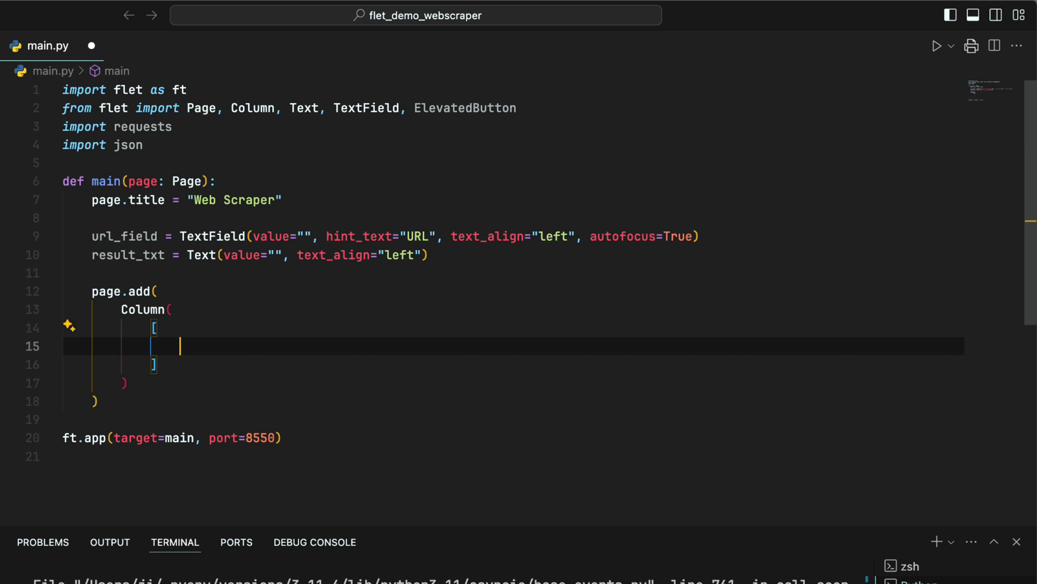
pyautogui.write('url_field,')
pyautogui.write('result_txt,')
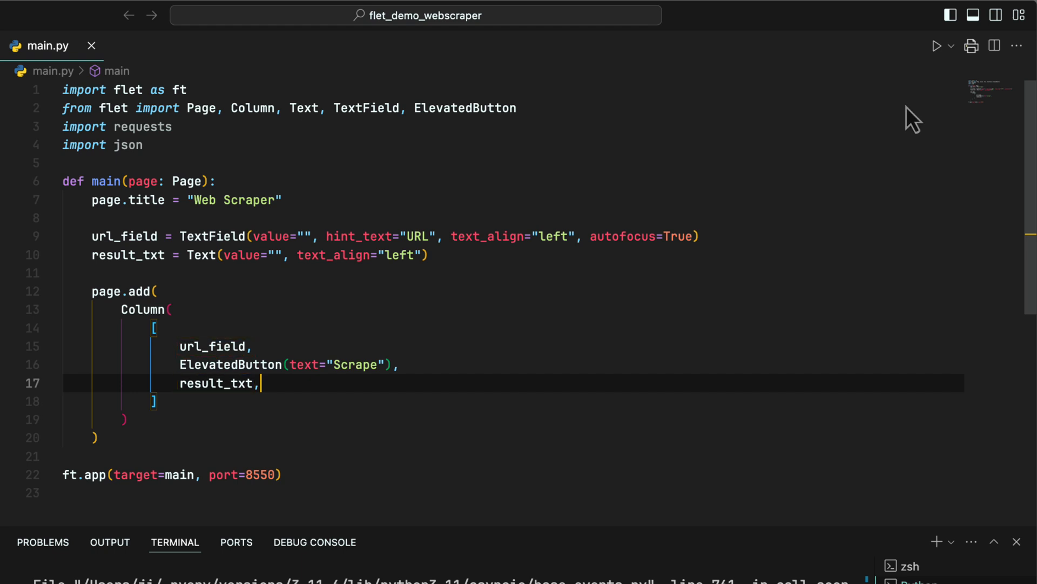
# Test-run the app, then insert an ft.Divider() between the Scrape button and result_txt
pyautogui.click(936, 45)
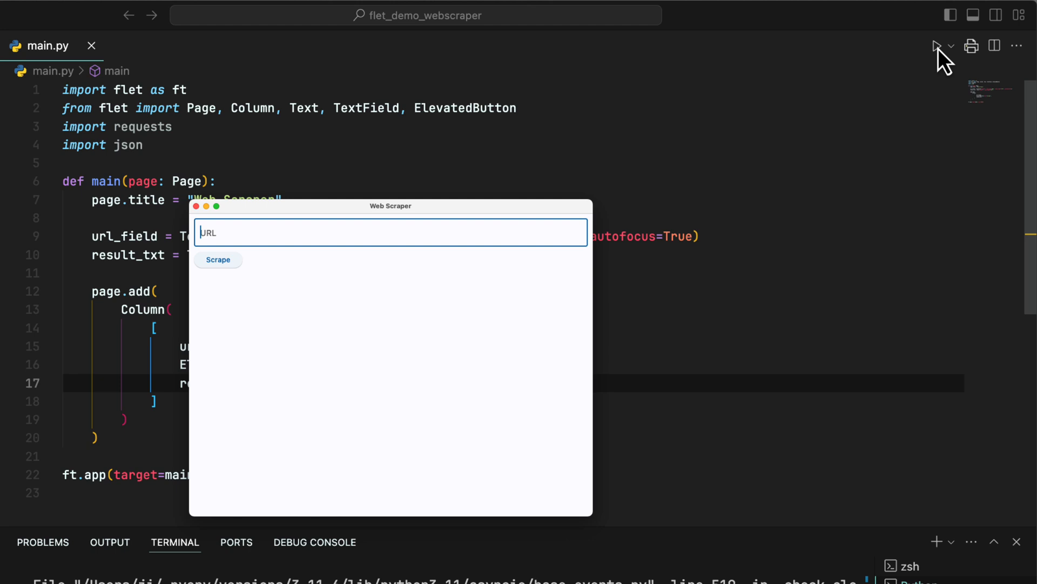
pyautogui.moveTo(298, 200)
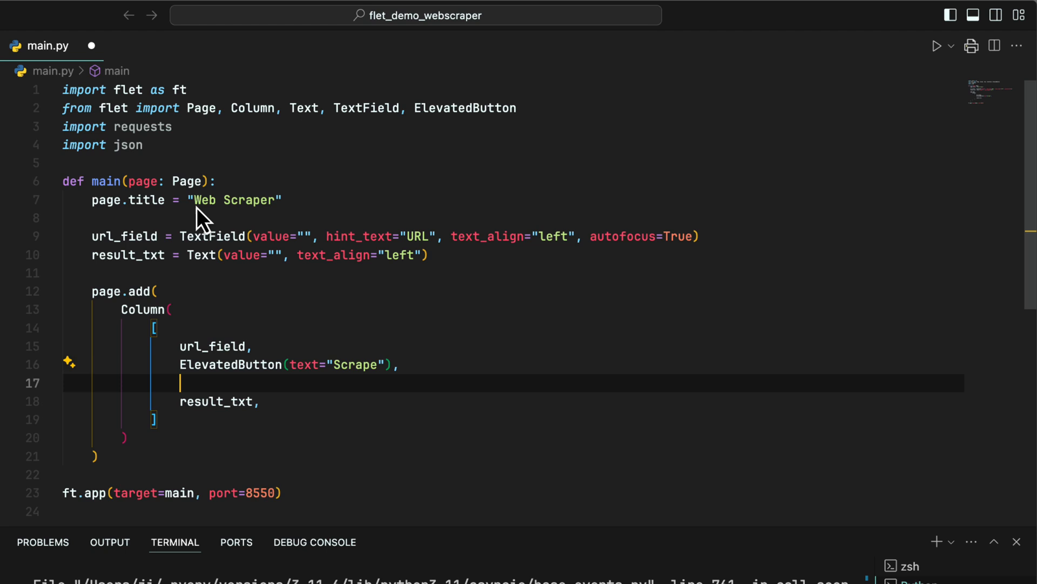
pyautogui.write('ft.Divider(),')
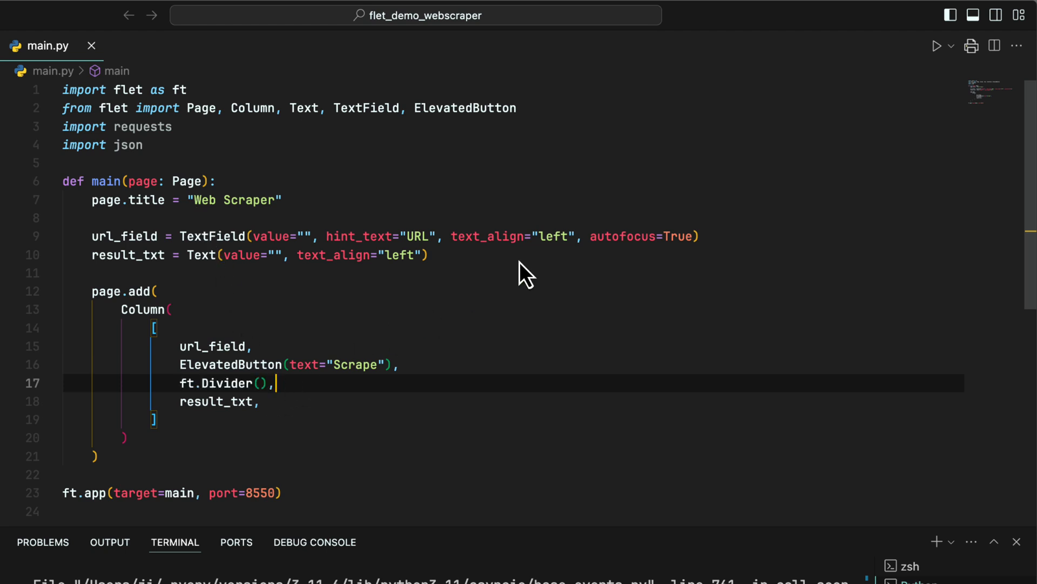
pyautogui.click(936, 45)
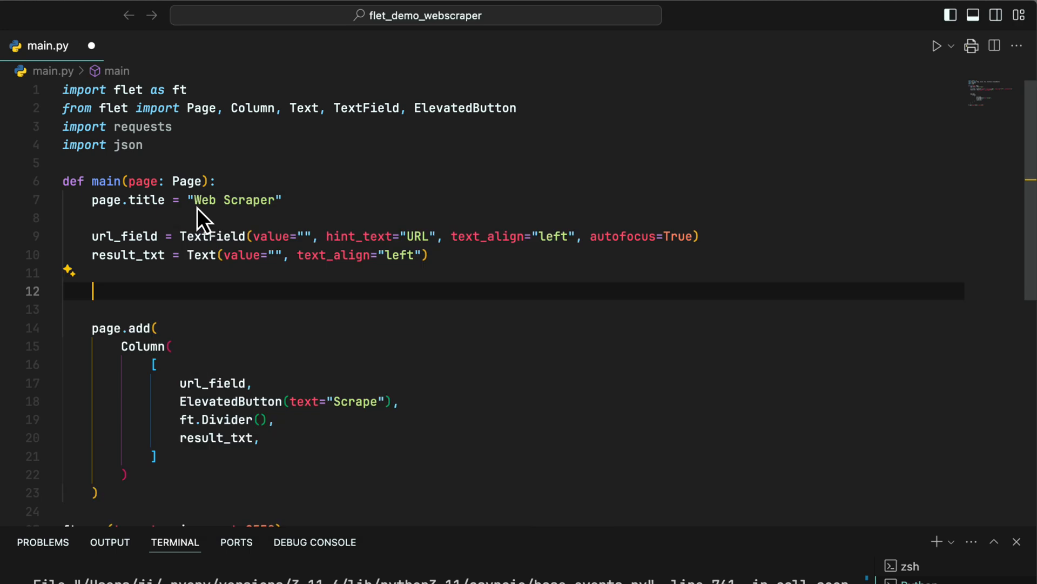
# Define scrape(e) that reads and clears url_field and fetches the URL with requests.get
pyautogui.write('def scrape(e):')
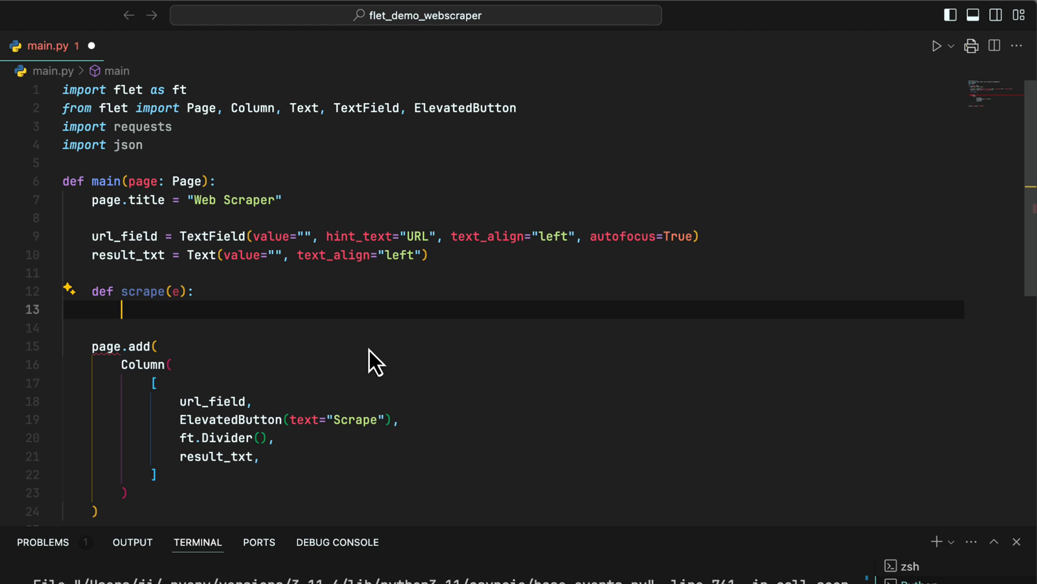
pyautogui.write('url = url_field.value')
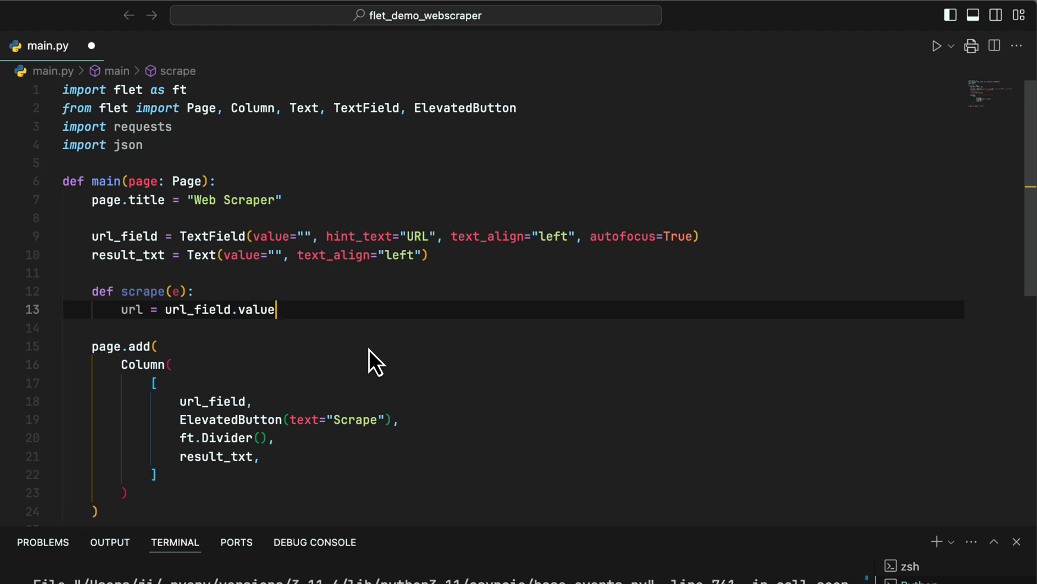
pyautogui.write('url_field.value = ""')
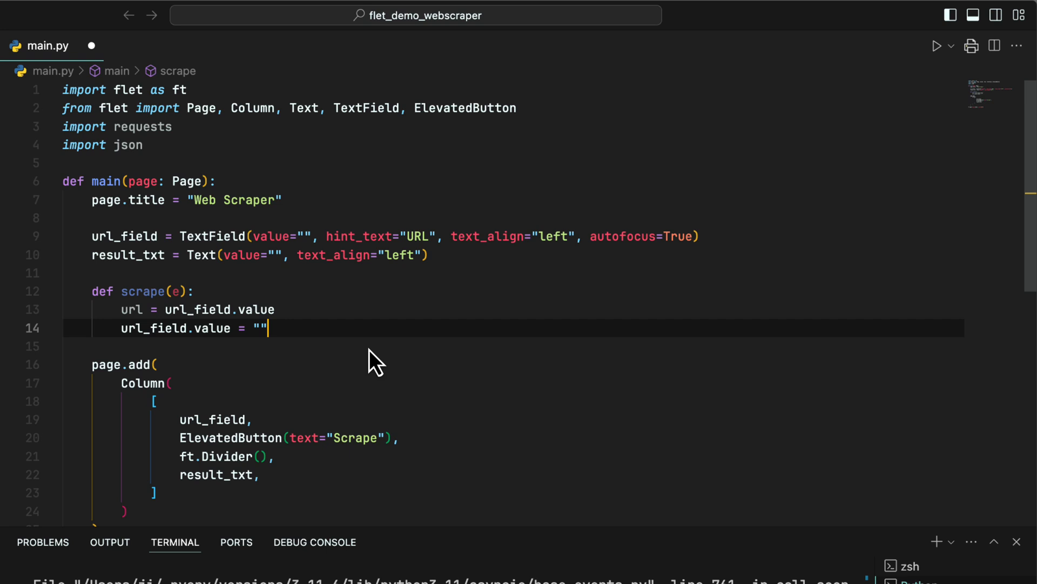
pyautogui.write('response = requests.get(url)')
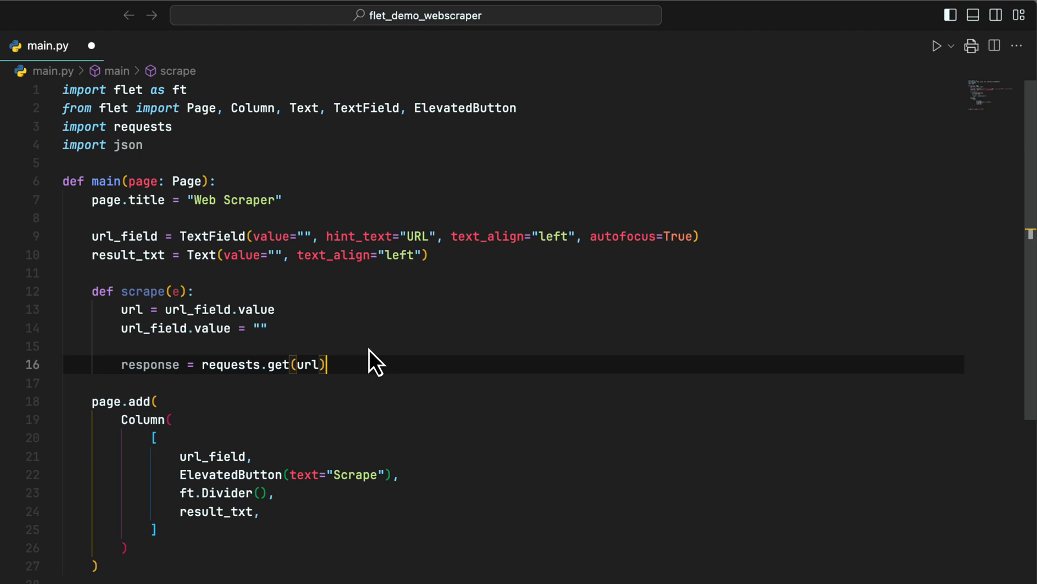
# Parse the JSON, join each item's name with newlines into result_txt.value and update the page
pyautogui.write('json_data = json.loads(response.text)')
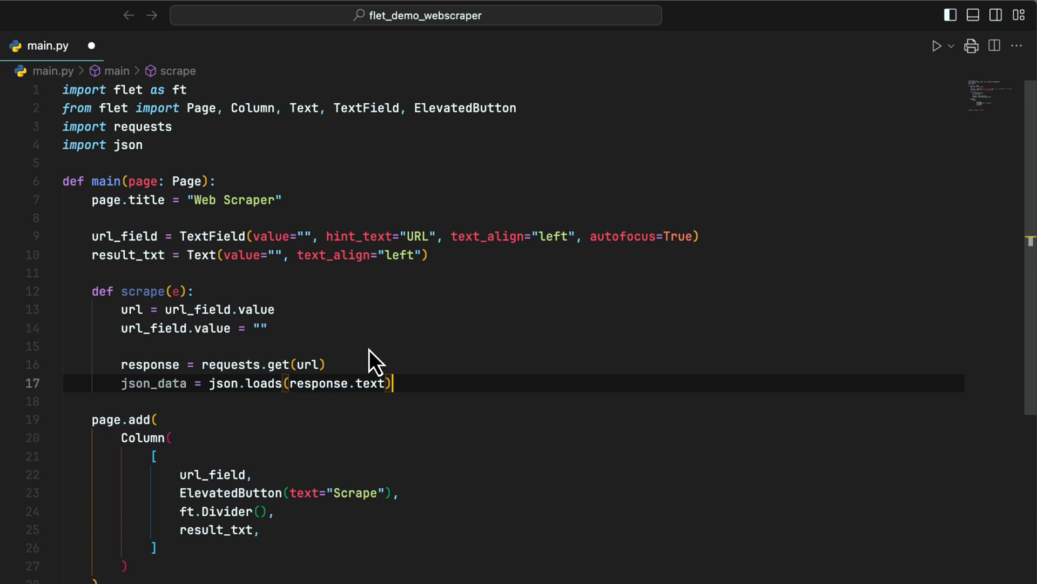
pyautogui.write('names = [item["name"] for item in json_data]')
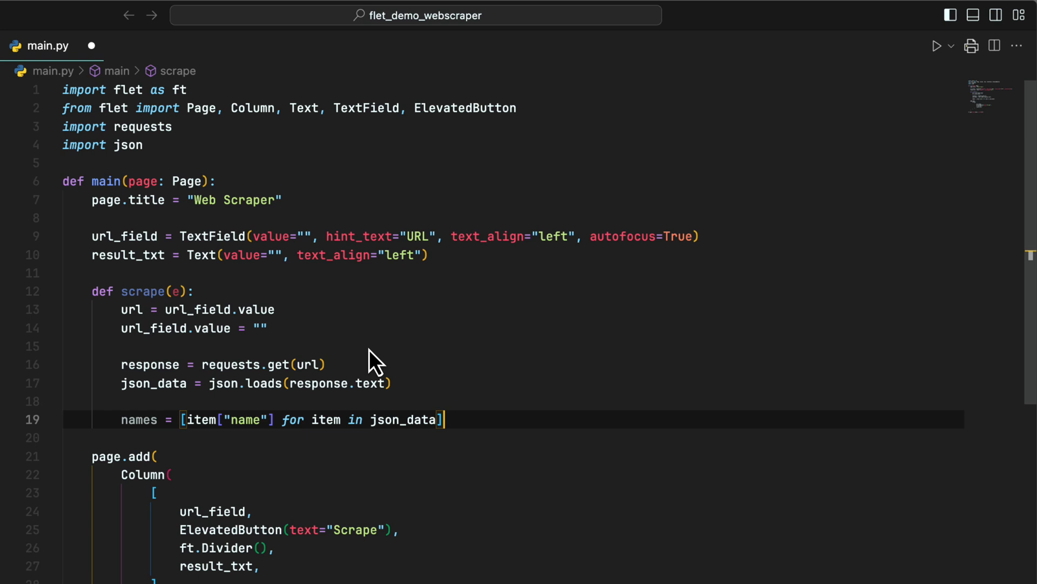
pyautogui.write('result_txt.value = "\\n".join(names)')
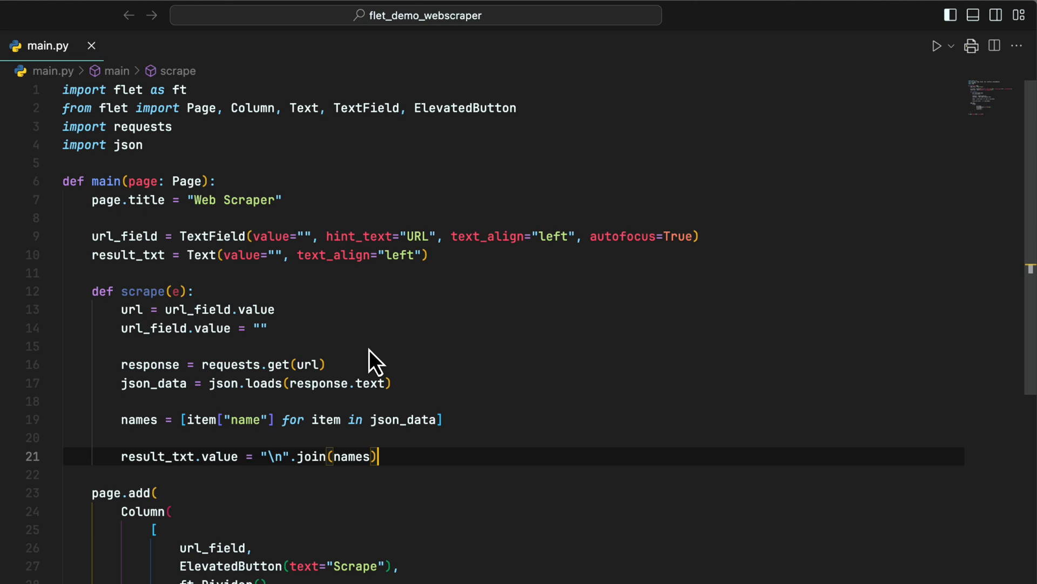
pyautogui.write('page.update()')
pyautogui.click(289, 567)
pyautogui.write(', on_click=scrape')
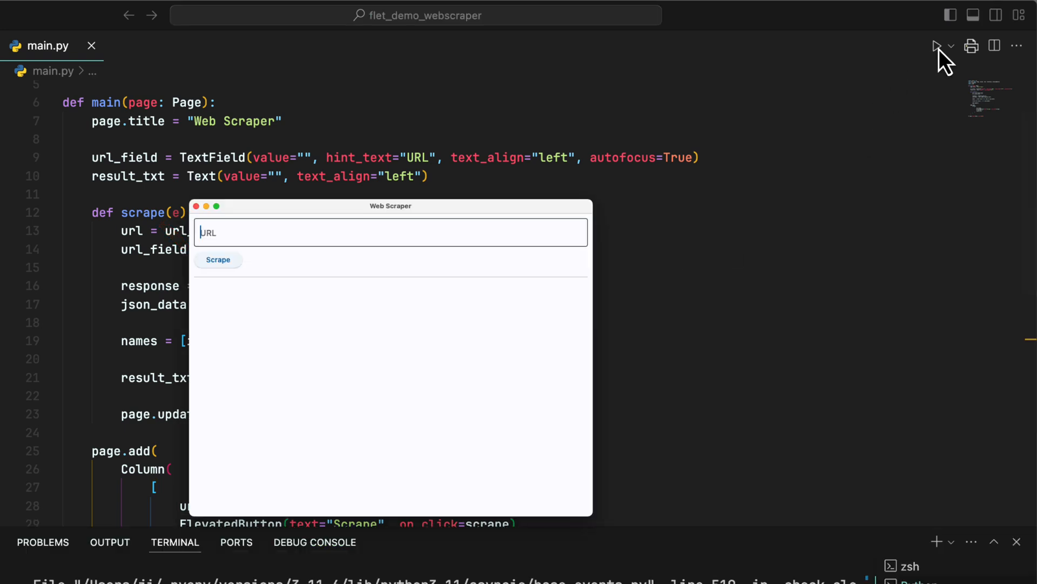
# Relaunch the Web Scraper app to check the URL field, Scrape button and divider
pyautogui.click(219, 258)
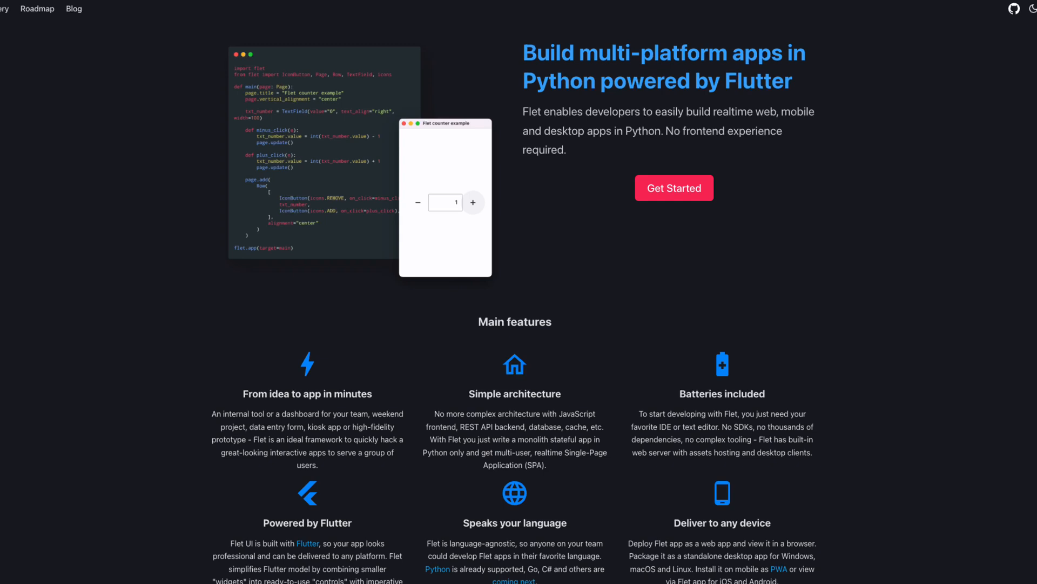
pyautogui.scroll(-3)
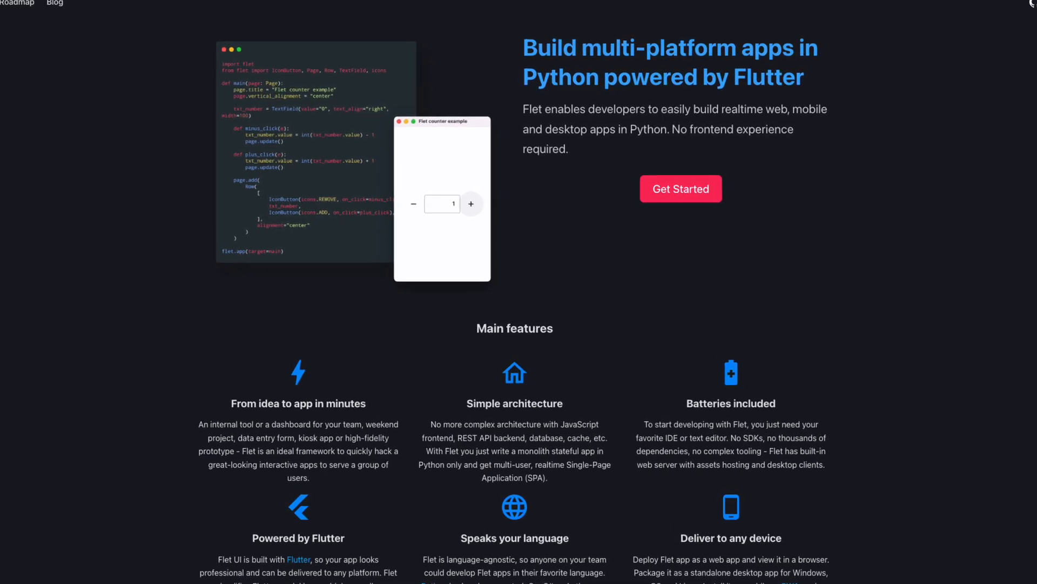
pyautogui.scroll(-3)
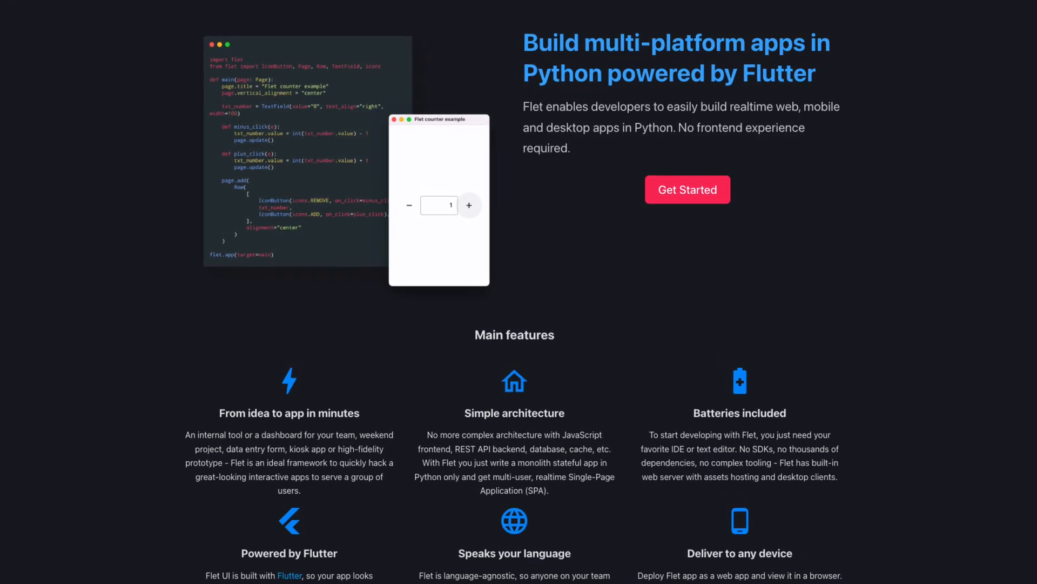
pyautogui.scroll(-3)
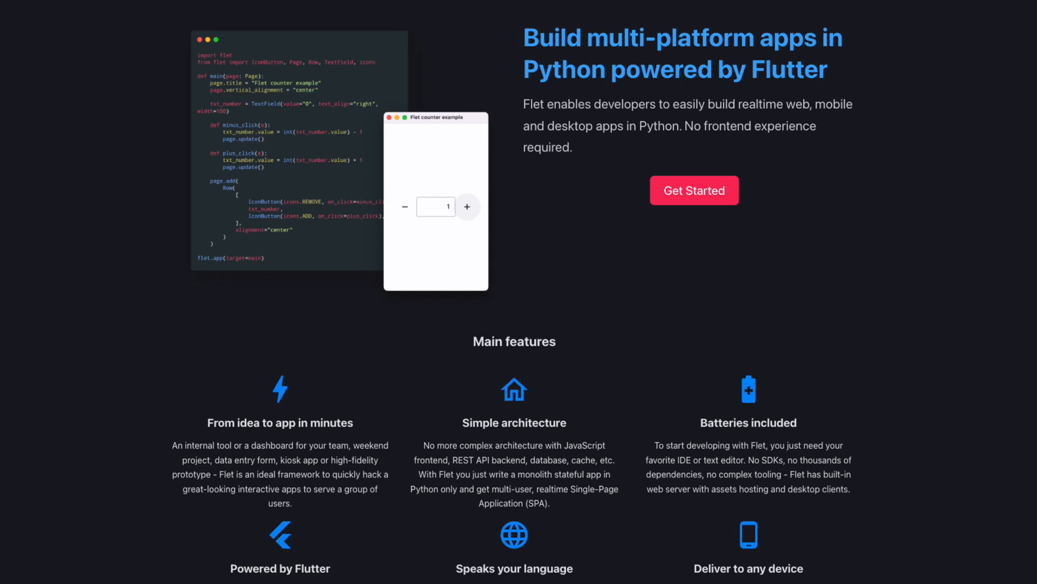